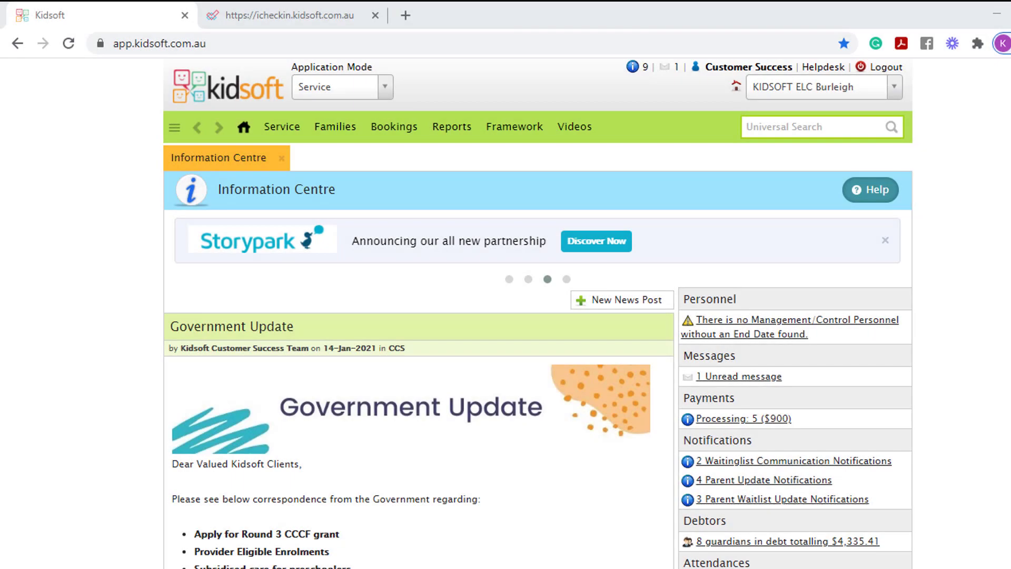
left_click(567, 279)
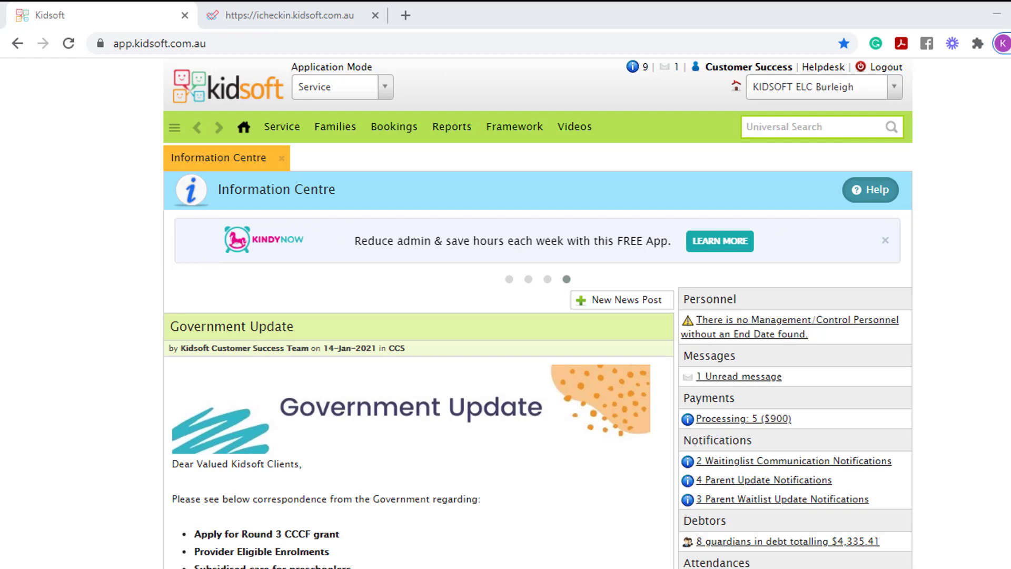
mouse_move(590, 196)
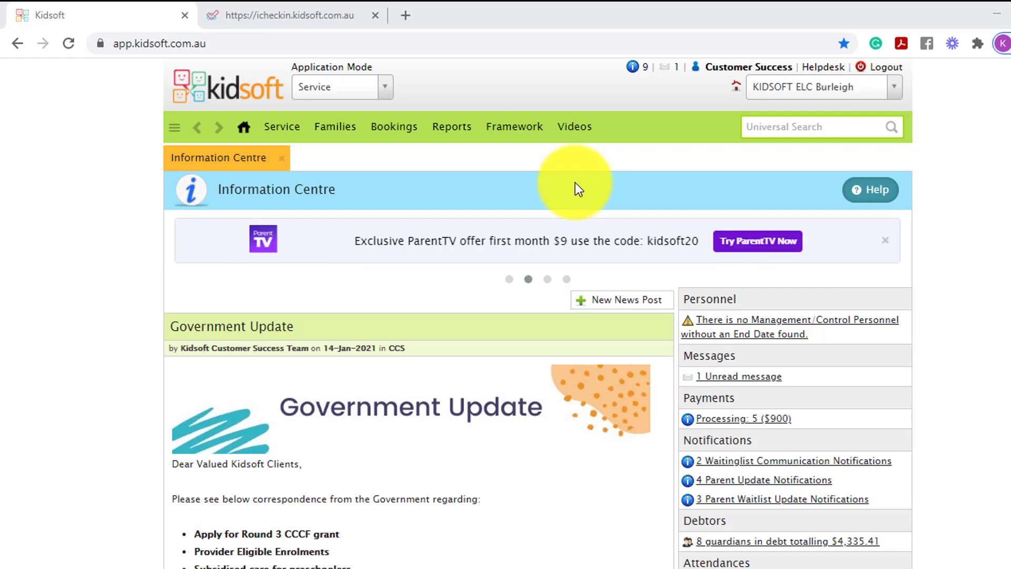
mouse_move(225, 137)
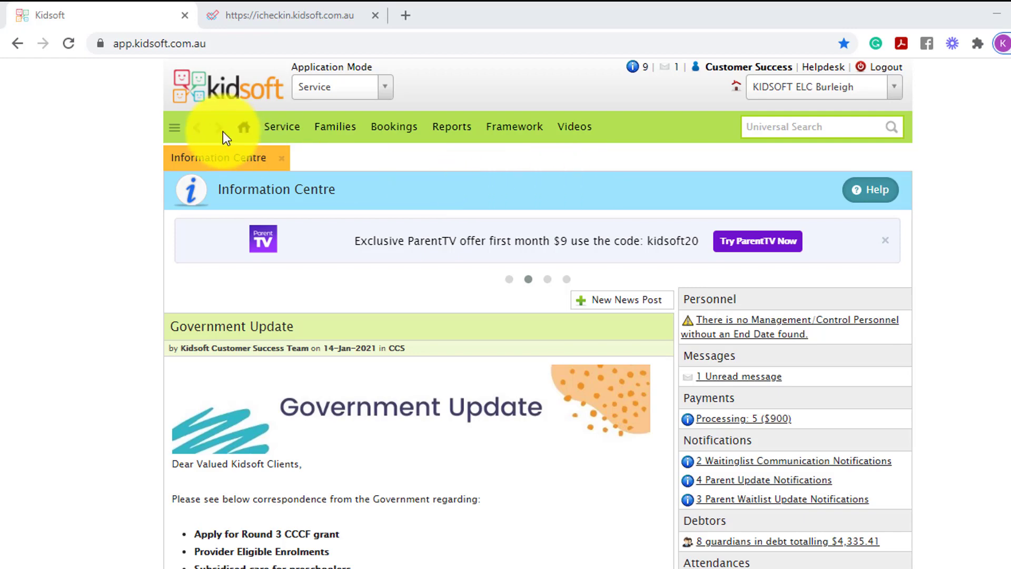
left_click(282, 126)
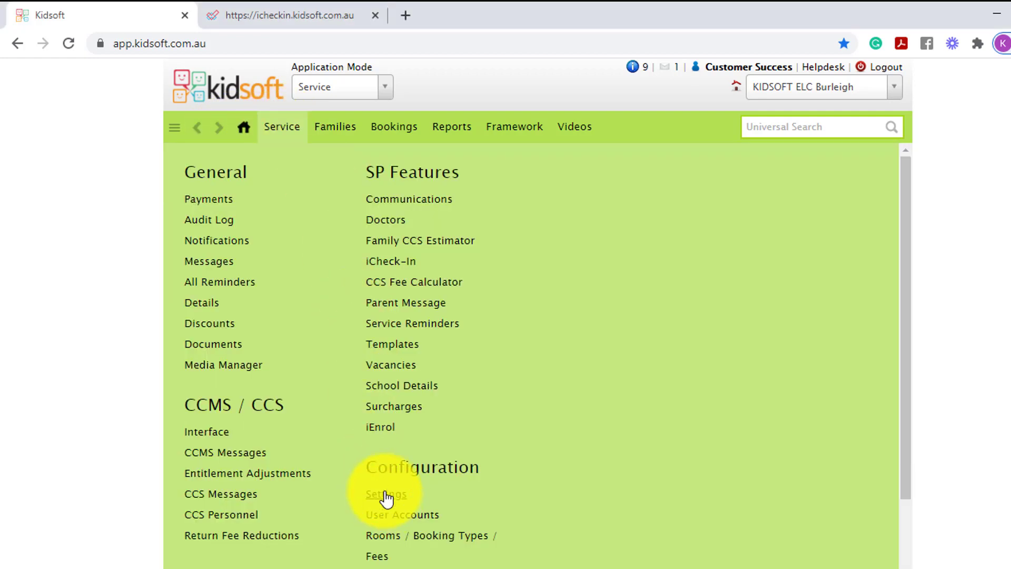
left_click(385, 494)
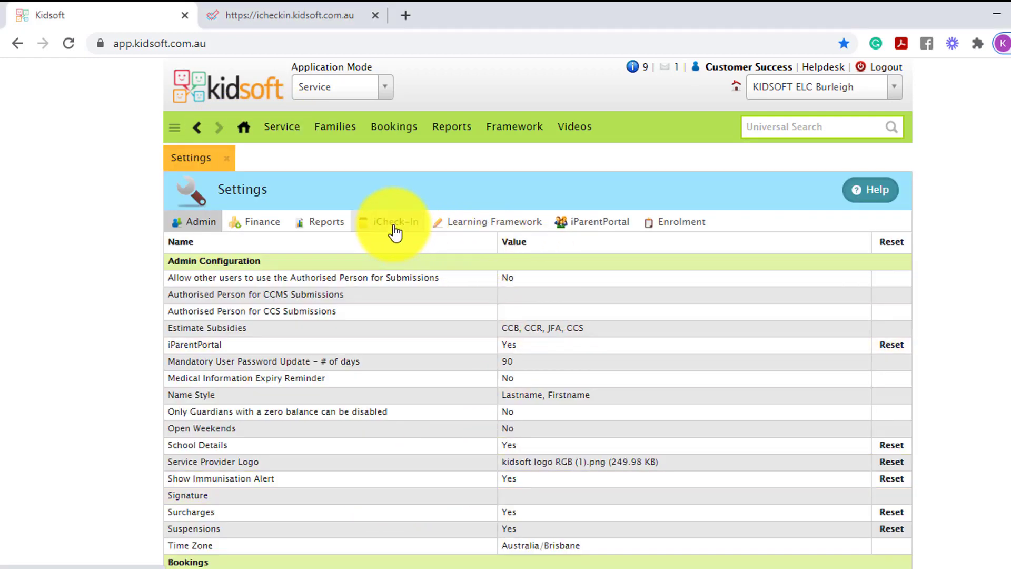
left_click(394, 221)
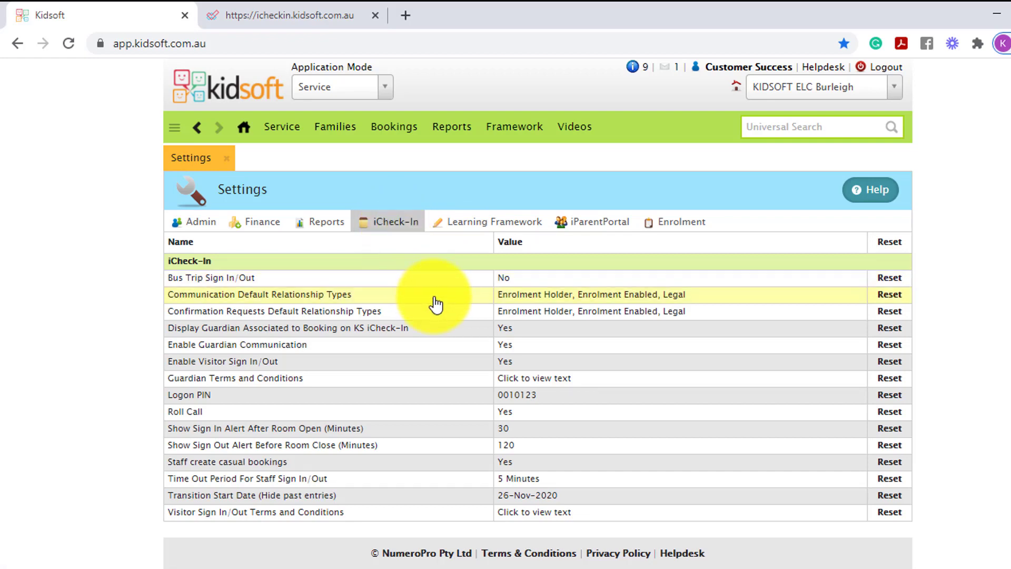
mouse_move(535, 403)
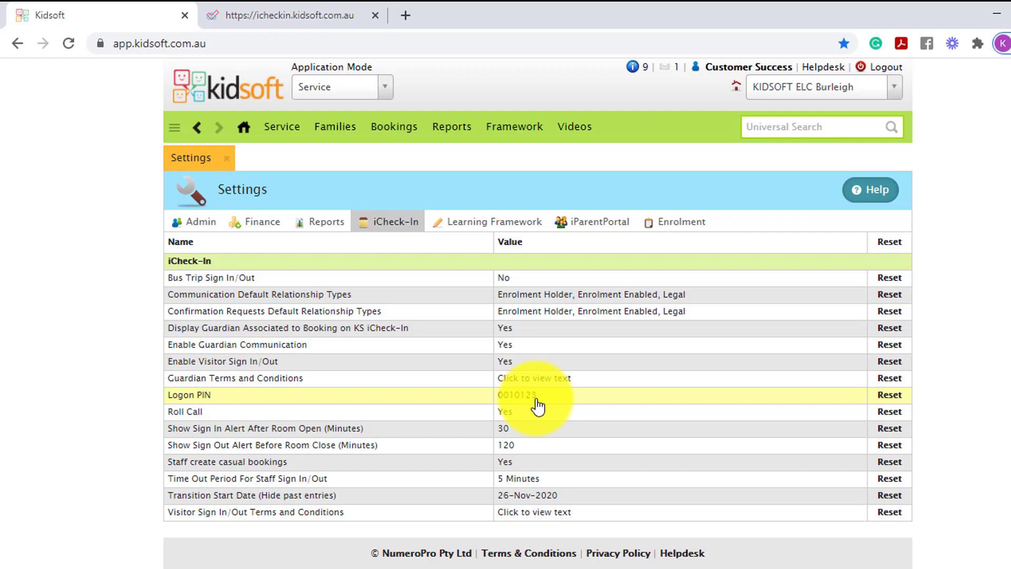
On the icheckin.kidsoft.com.au kiosk tab, enter the service PIN to reach Service Actions.
left_click(292, 14)
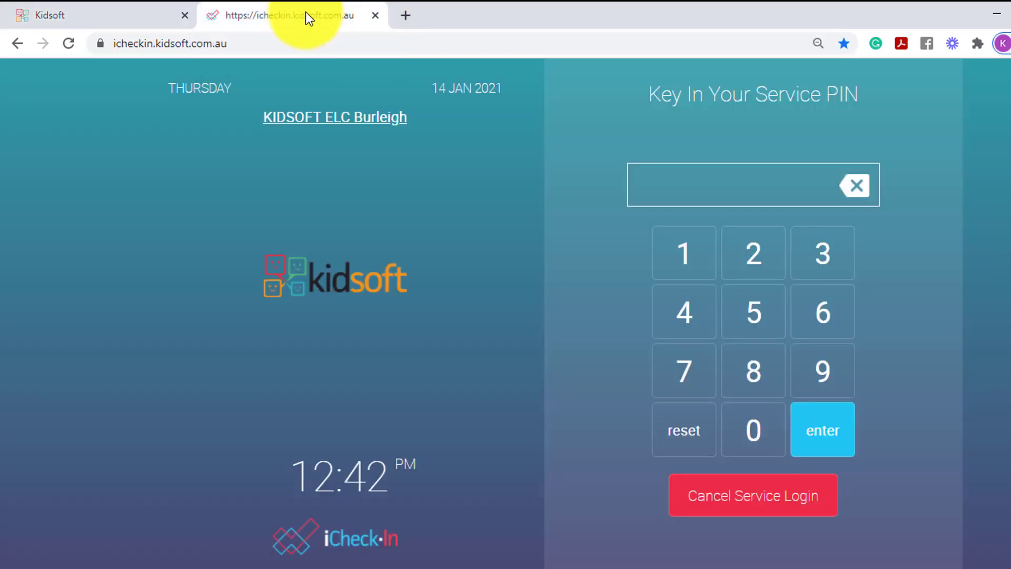
mouse_move(466, 135)
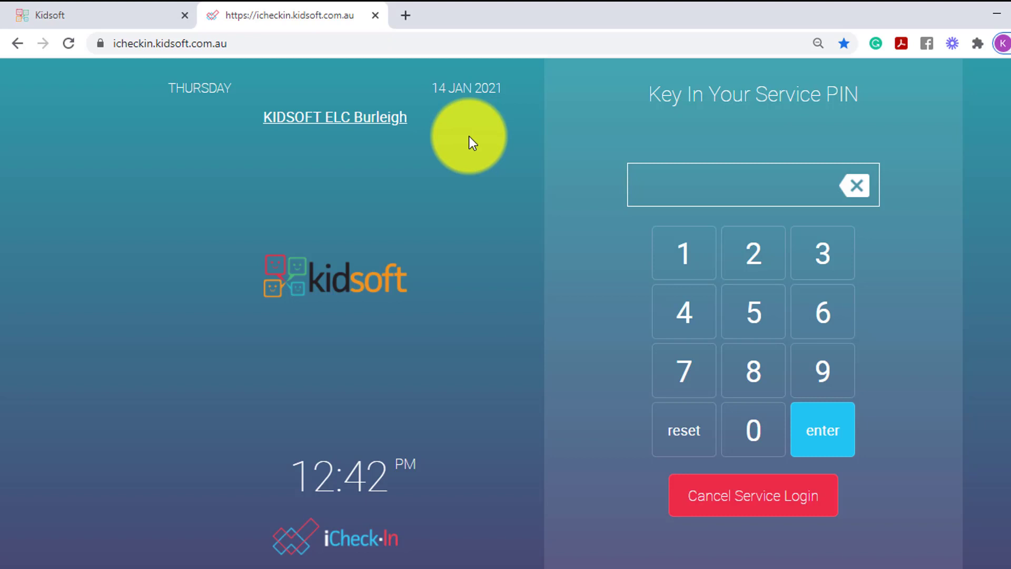
mouse_move(253, 75)
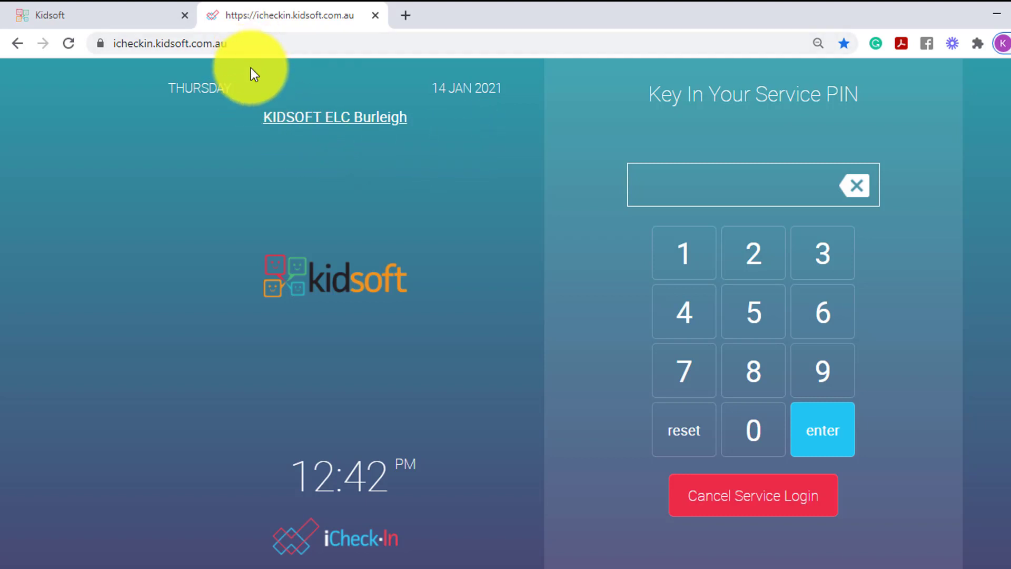
mouse_move(435, 100)
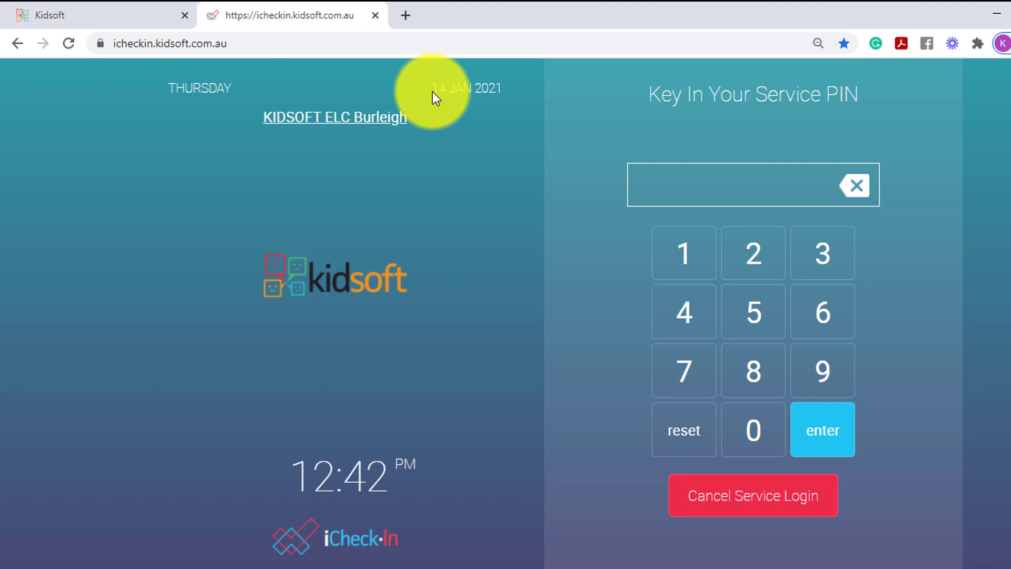
mouse_move(579, 200)
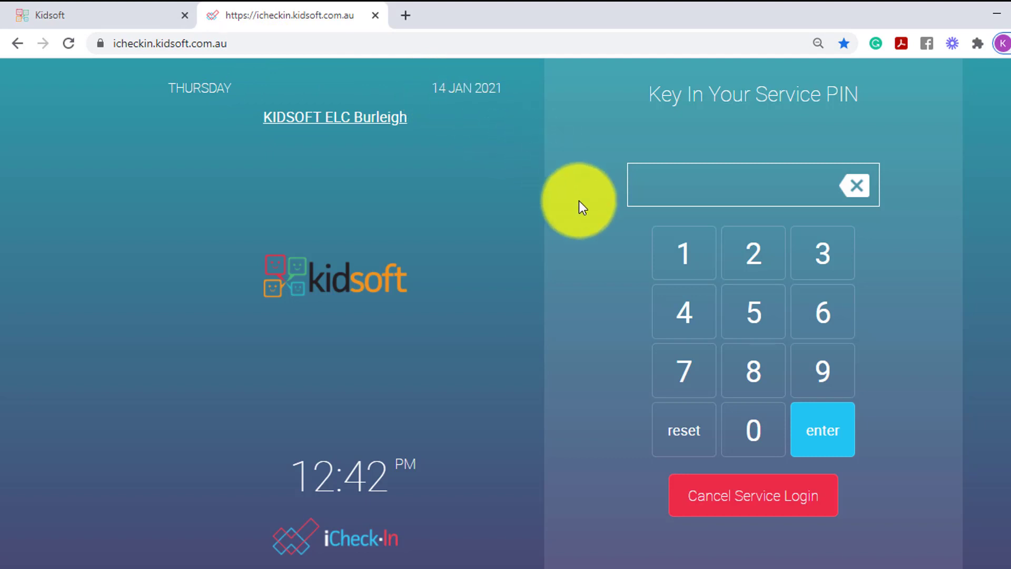
mouse_move(606, 226)
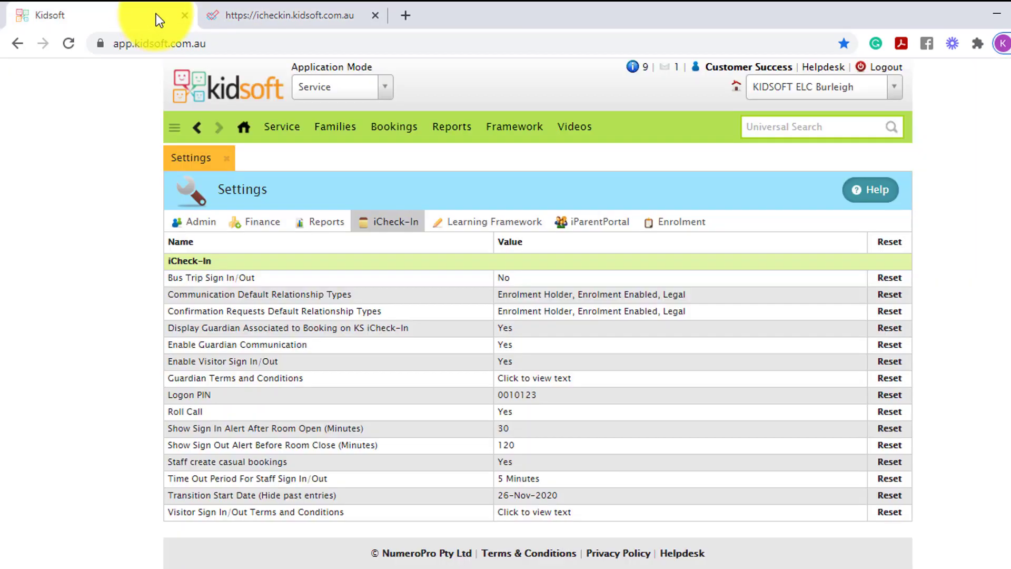
mouse_move(413, 115)
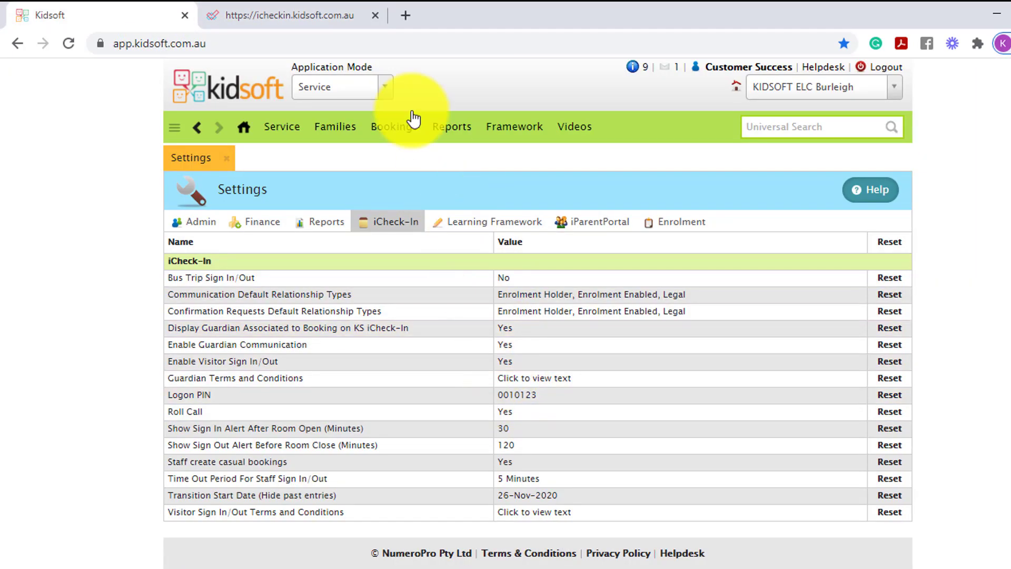
left_click(288, 16)
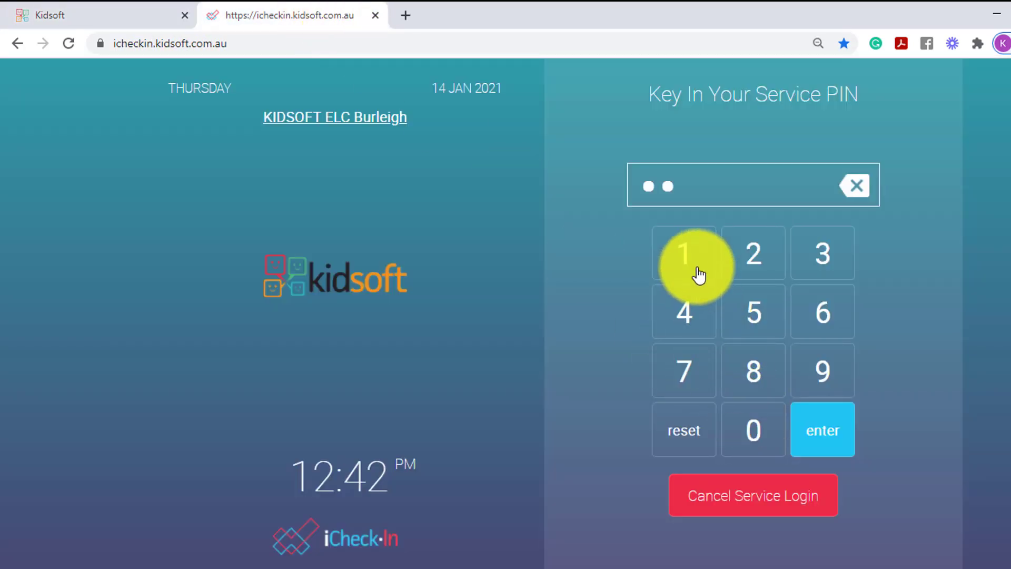
left_click(753, 252)
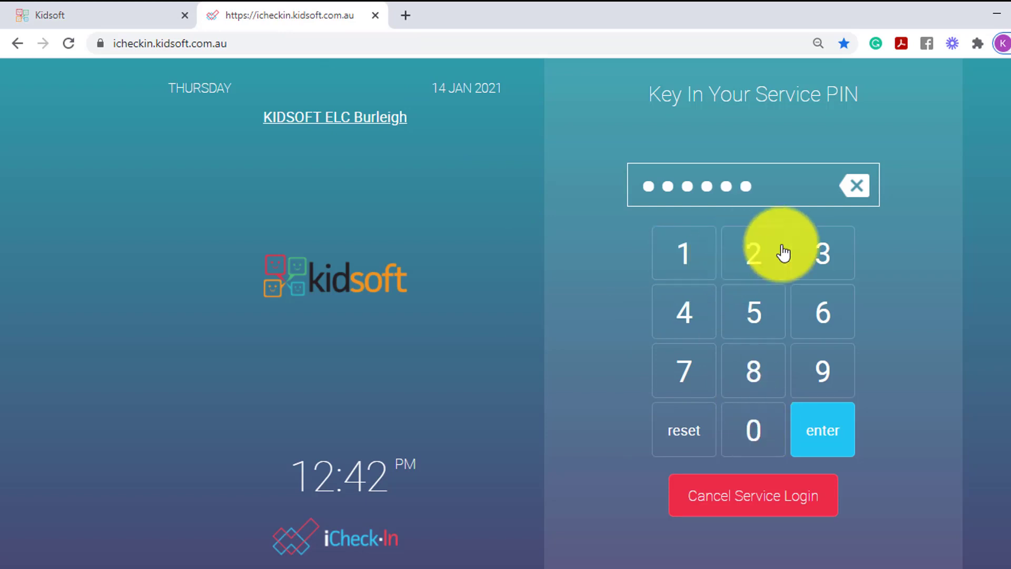
left_click(822, 430)
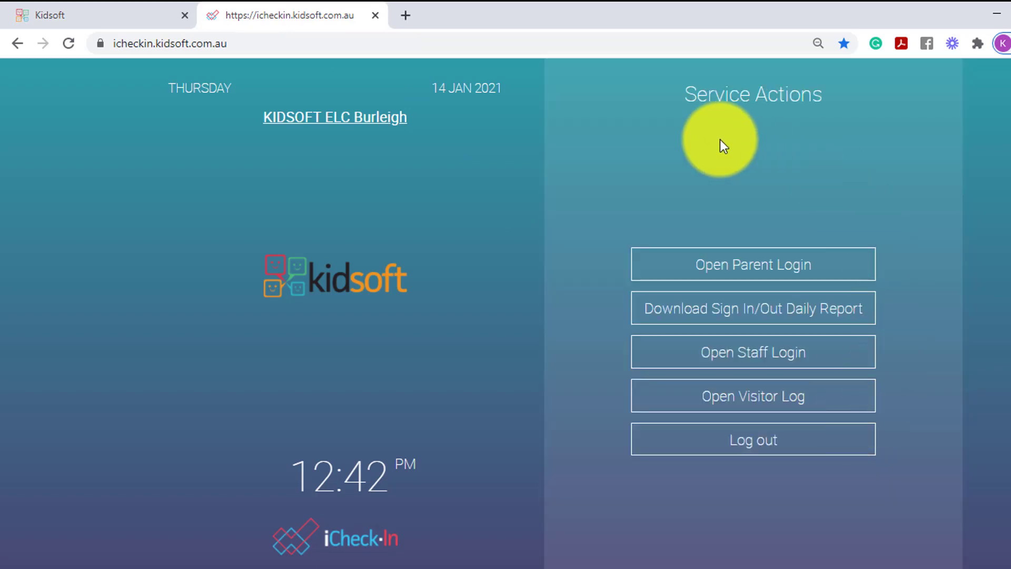
mouse_move(743, 169)
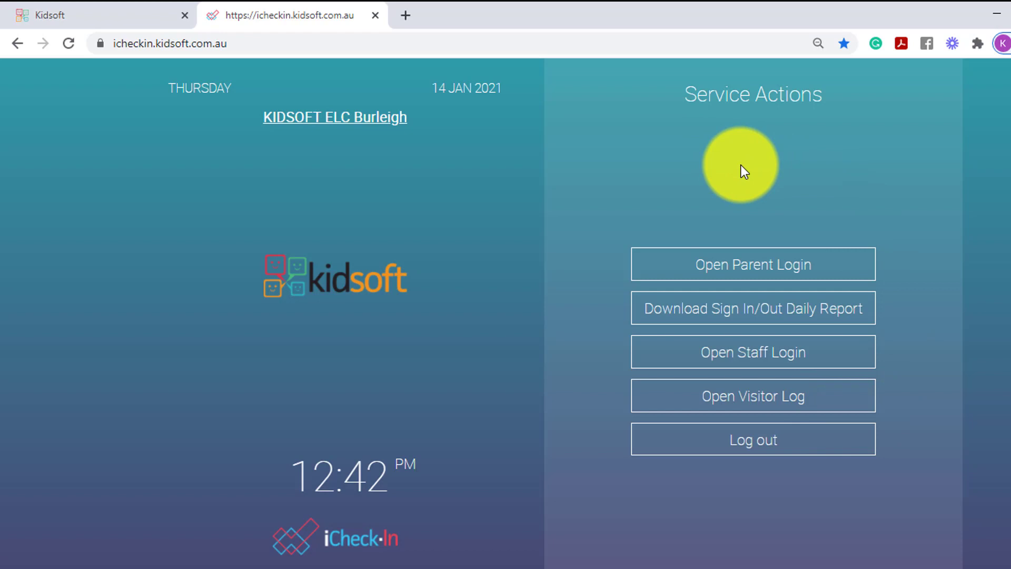
mouse_move(740, 169)
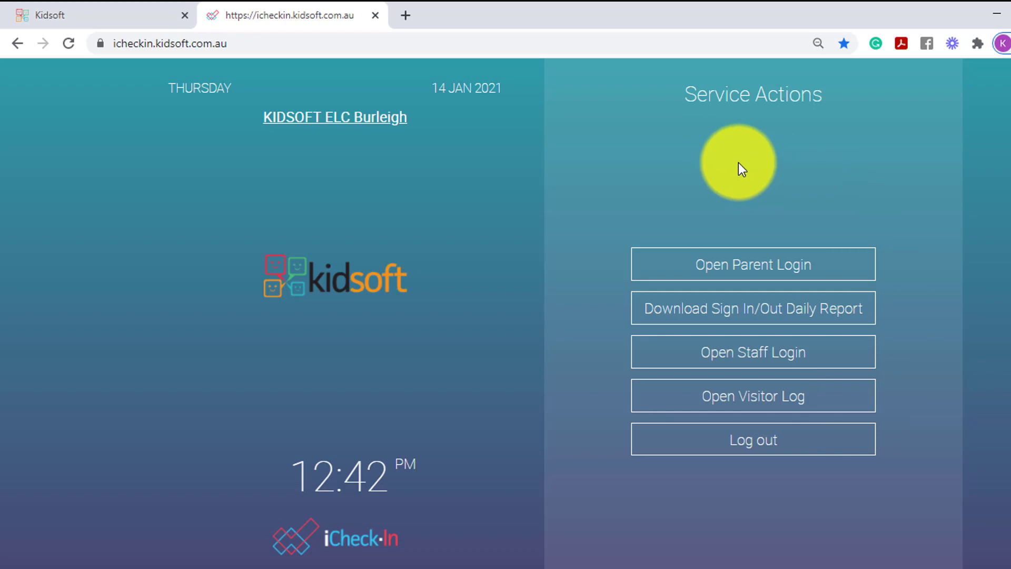
mouse_move(796, 173)
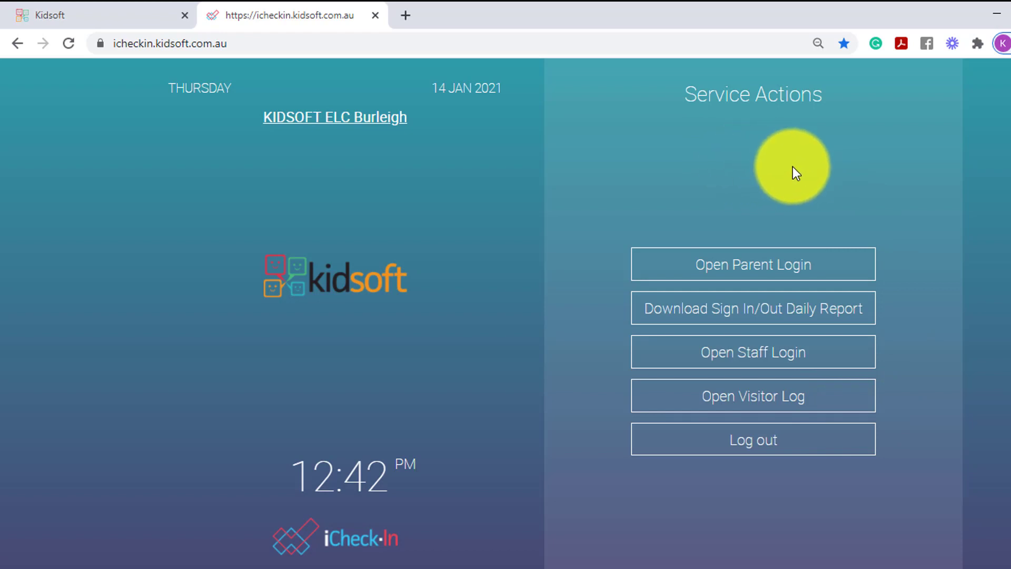
mouse_move(798, 176)
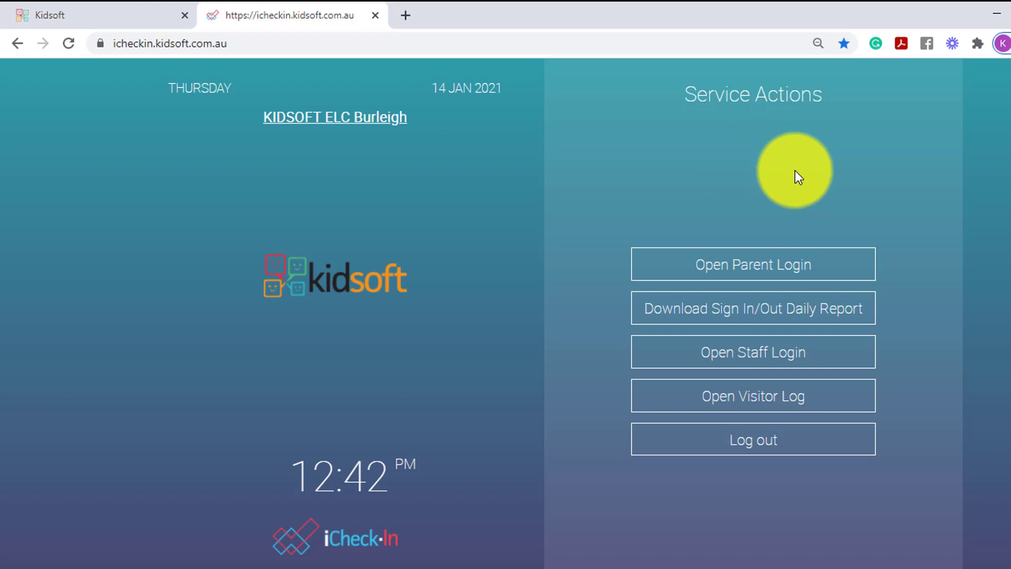
mouse_move(753, 280)
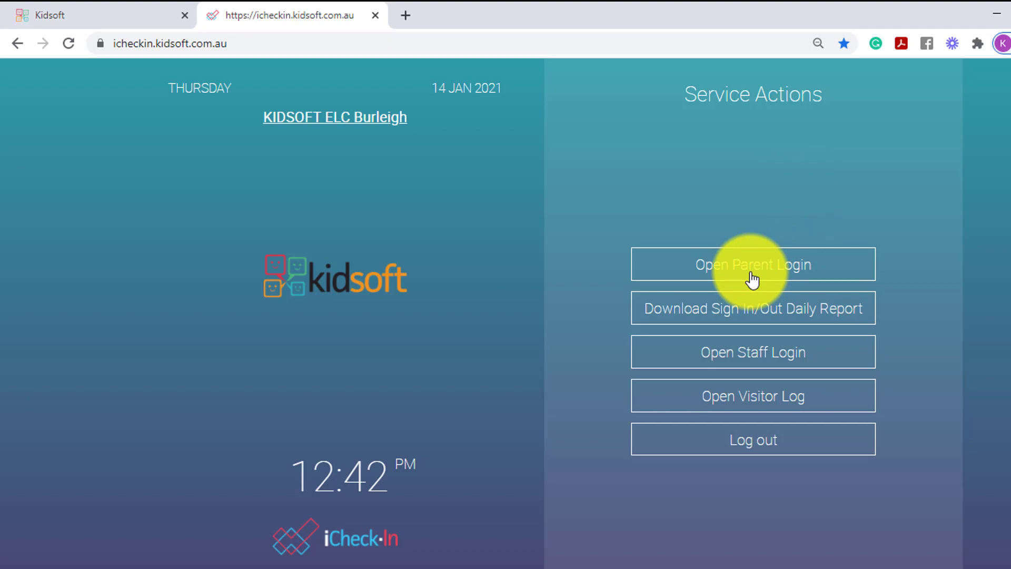
mouse_move(744, 316)
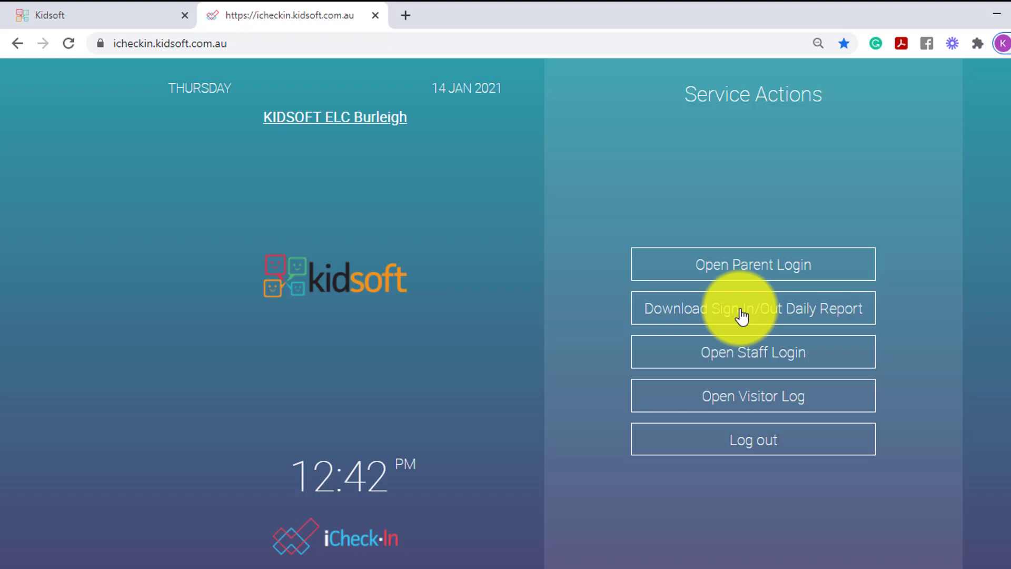
mouse_move(811, 357)
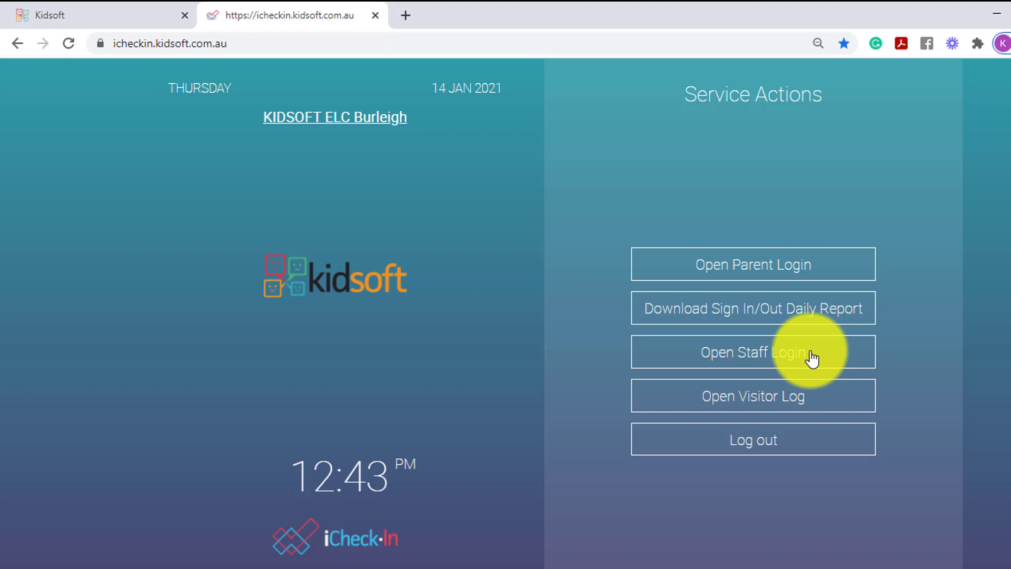
mouse_move(767, 406)
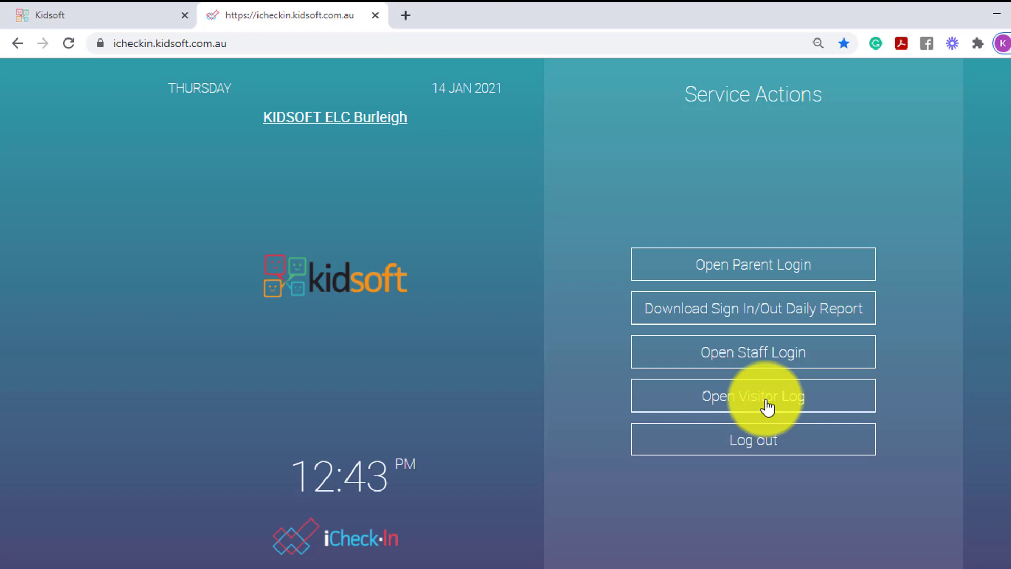
mouse_move(772, 389)
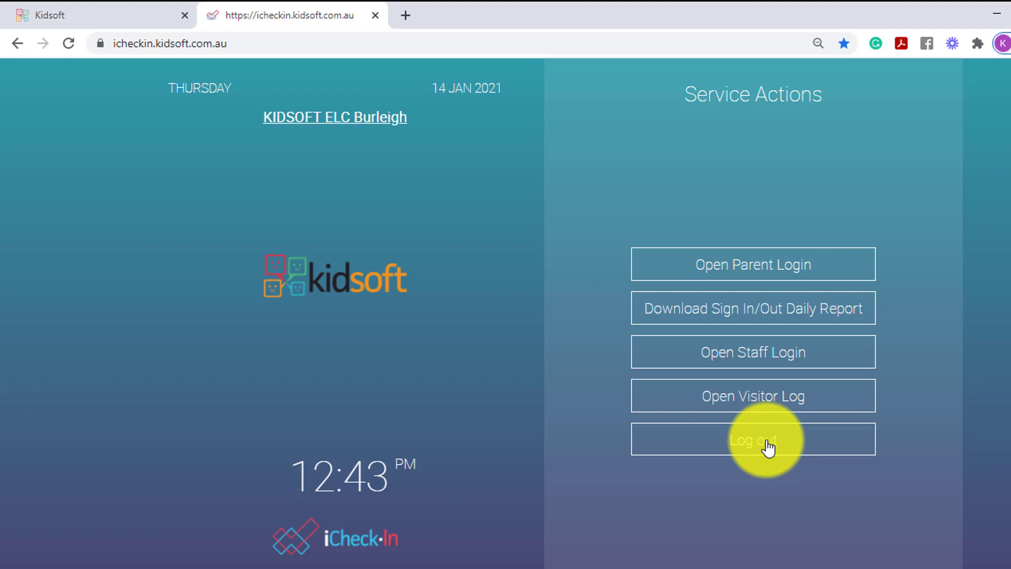
mouse_move(371, 203)
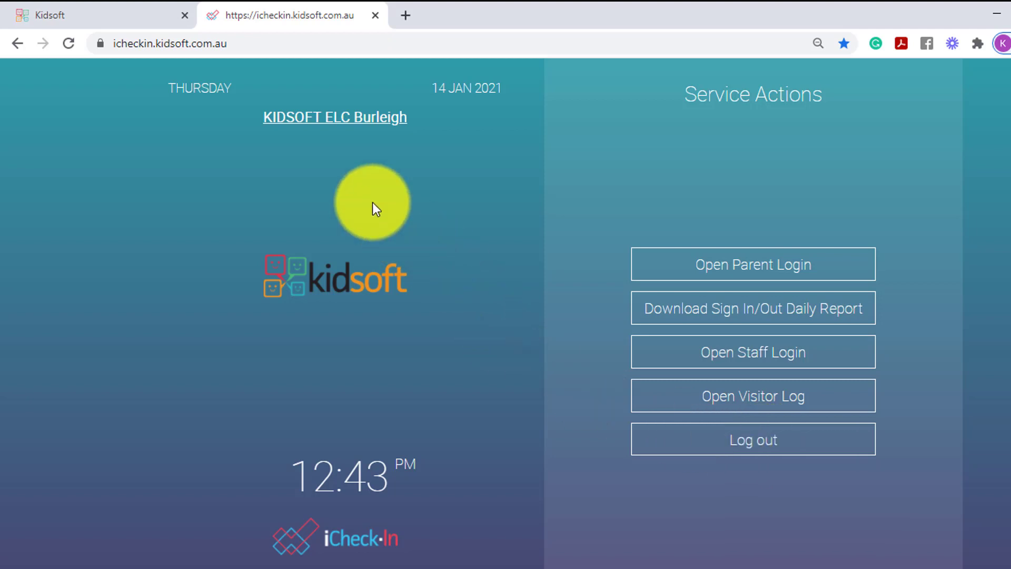
Review the kiosk's Service Actions options, then return to Kidsoft's iCheck-In settings.
left_click(752, 352)
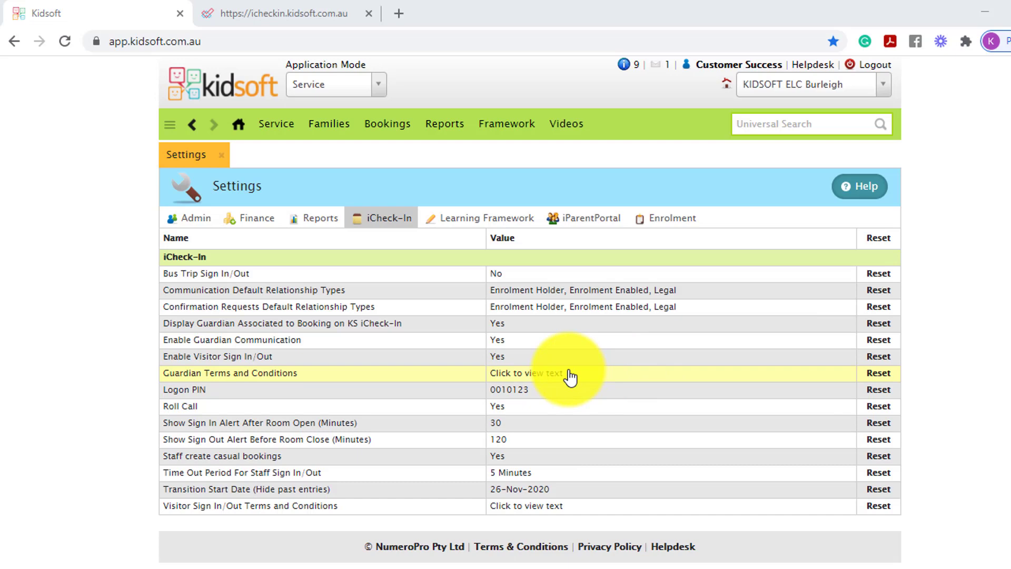
mouse_move(560, 368)
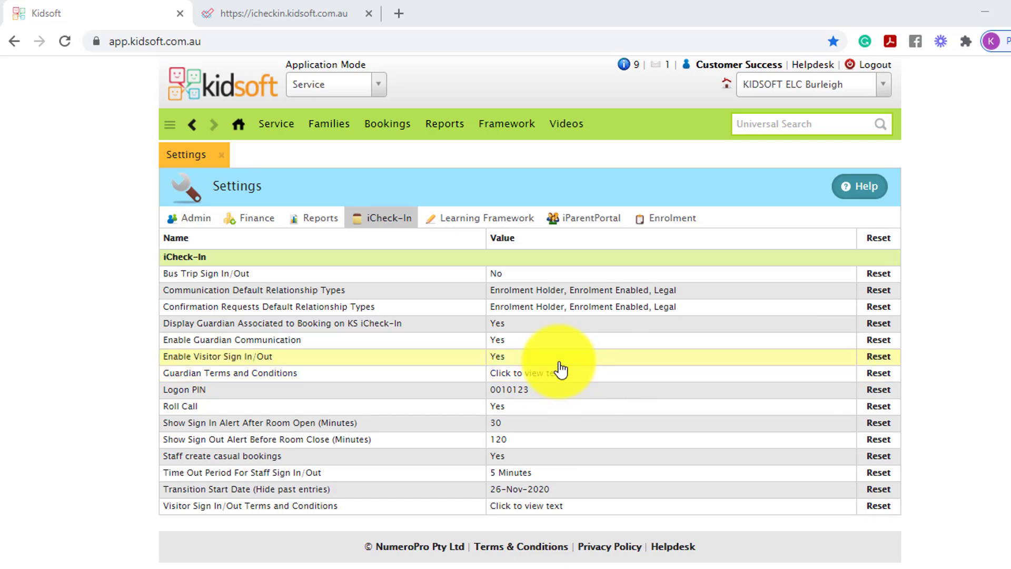
mouse_move(568, 333)
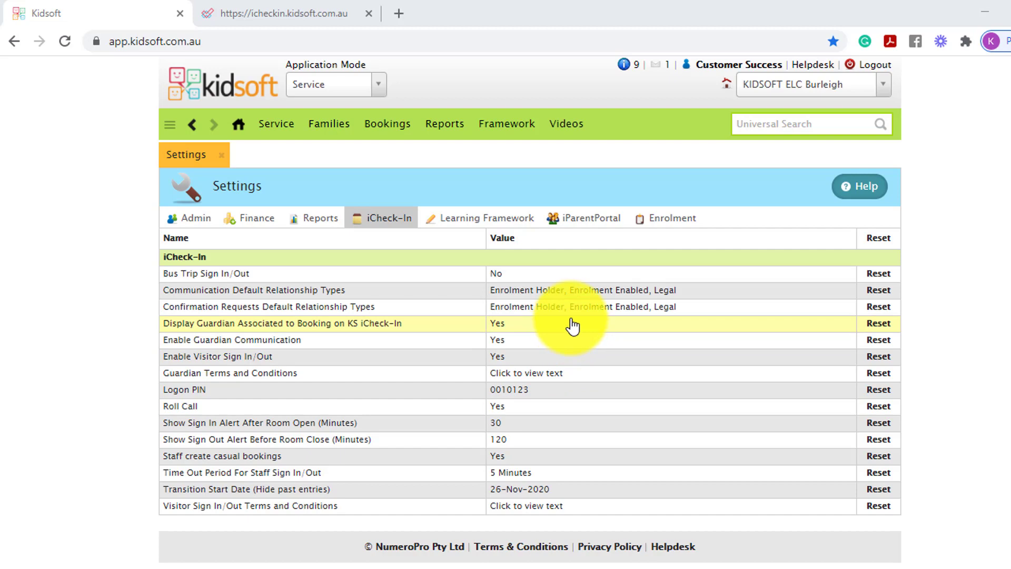
mouse_move(594, 474)
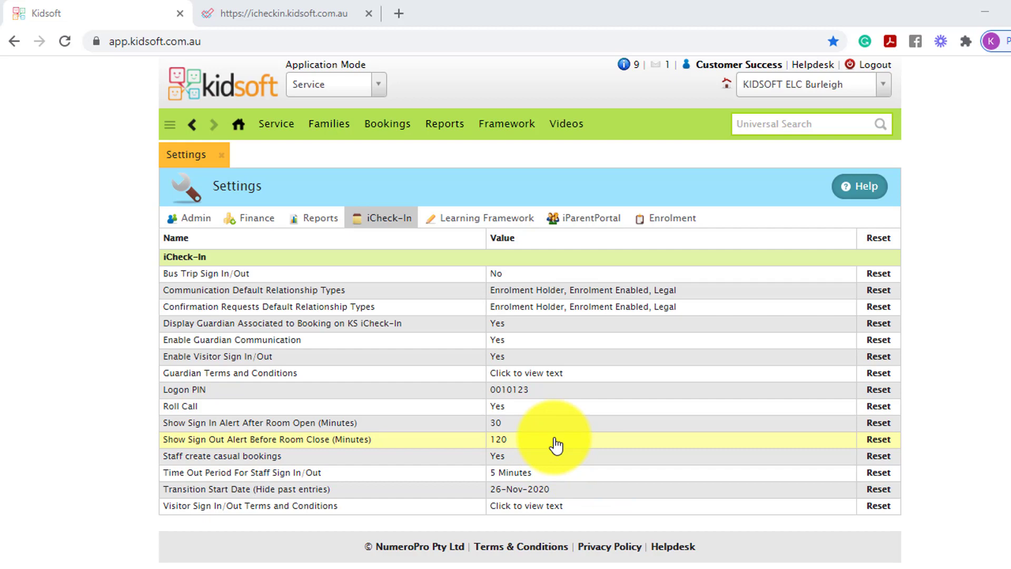
mouse_move(552, 437)
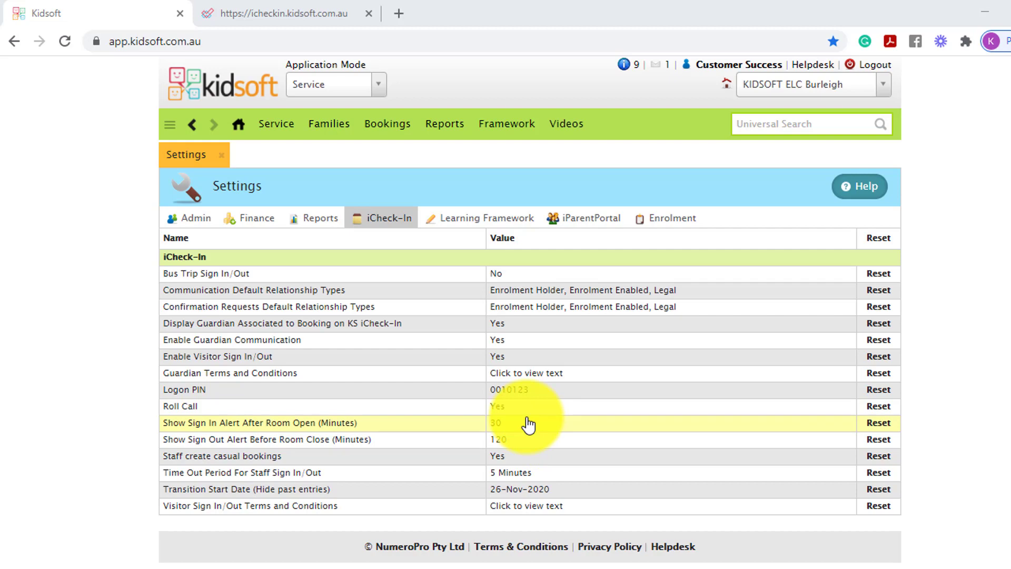
Check the Help menu, then close the Settings tab to reach the Information Centre.
left_click(859, 186)
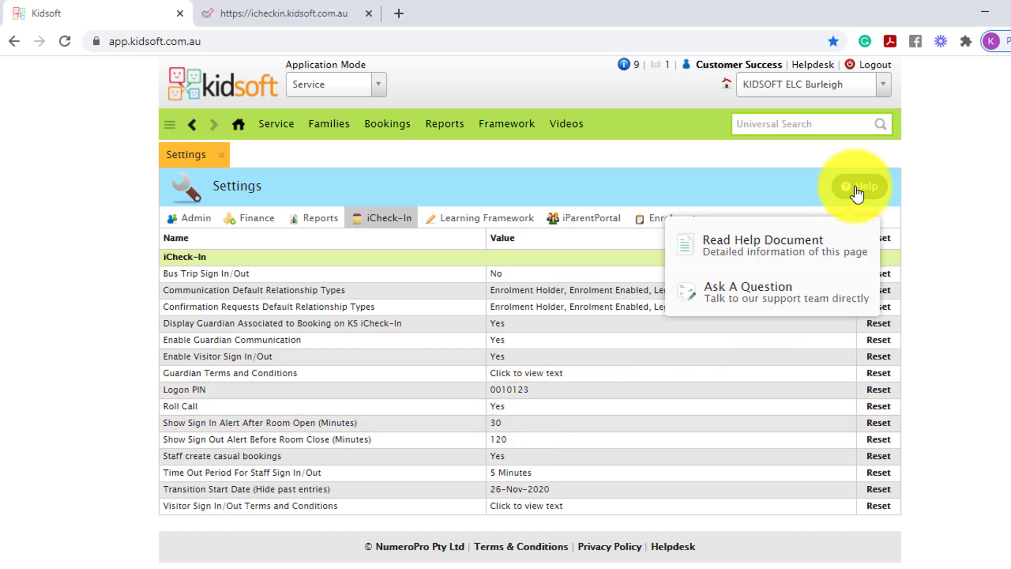
mouse_move(800, 242)
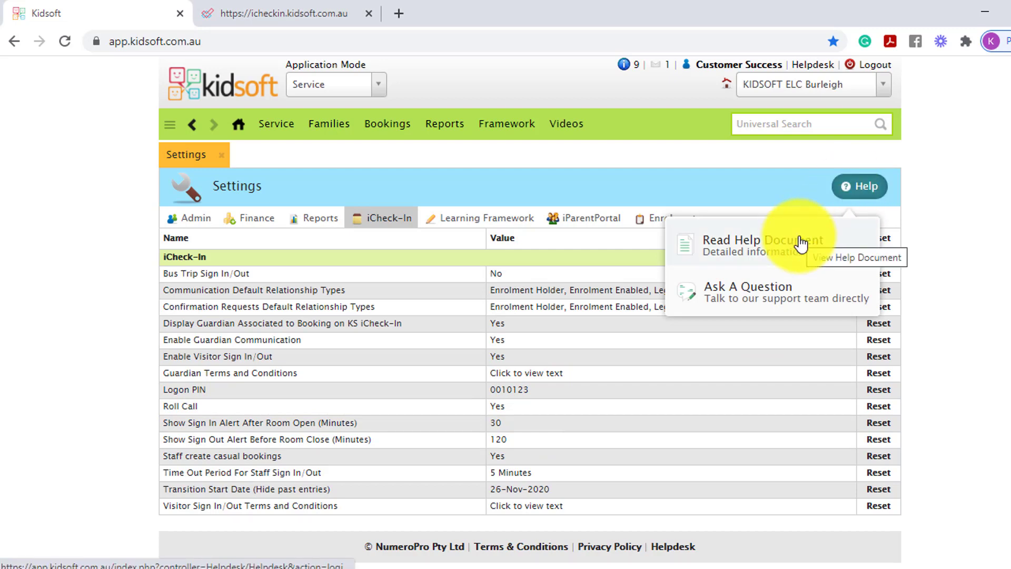
mouse_move(400, 232)
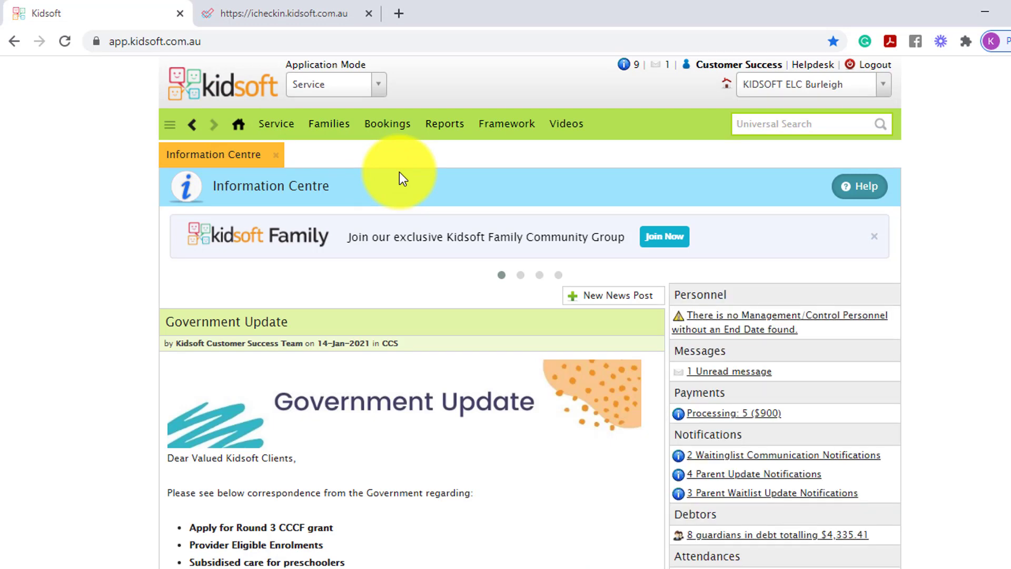
left_click(521, 275)
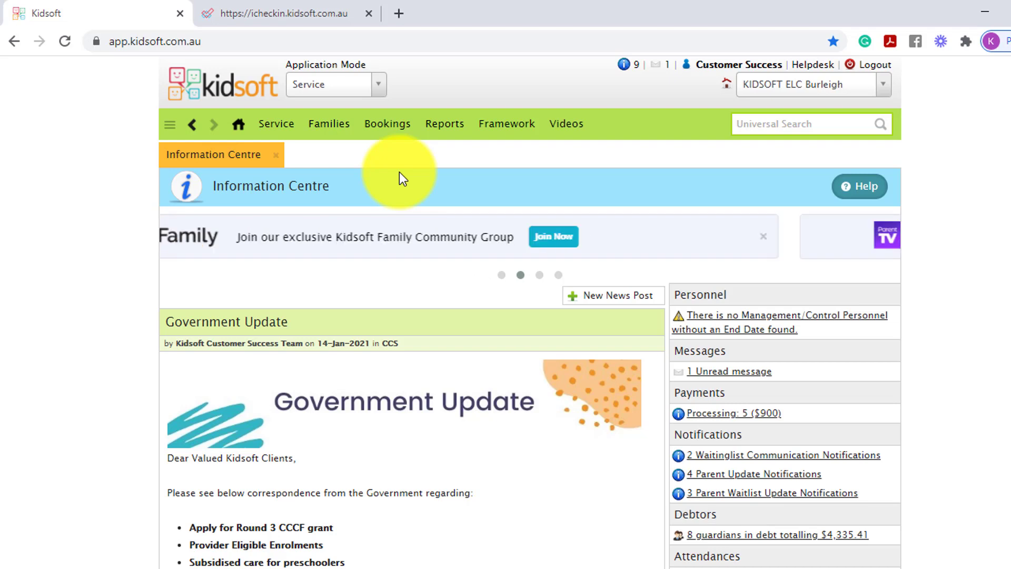